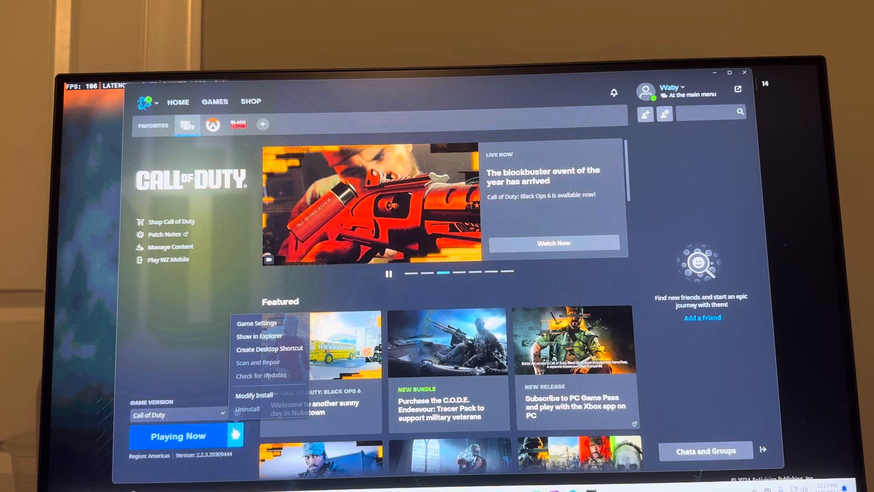
# - Open Call of Duty's Modify Install content list showing the checked Black Ops 6 packages
pyautogui.click(253, 395)
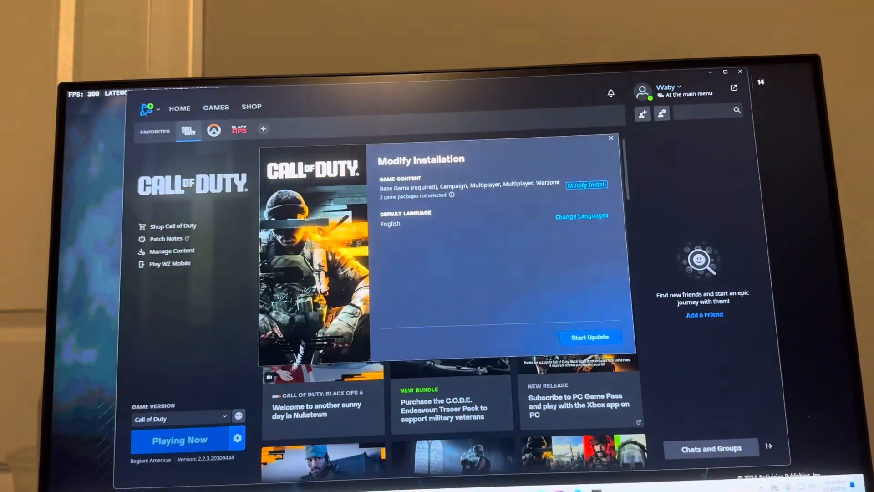
pyautogui.click(587, 184)
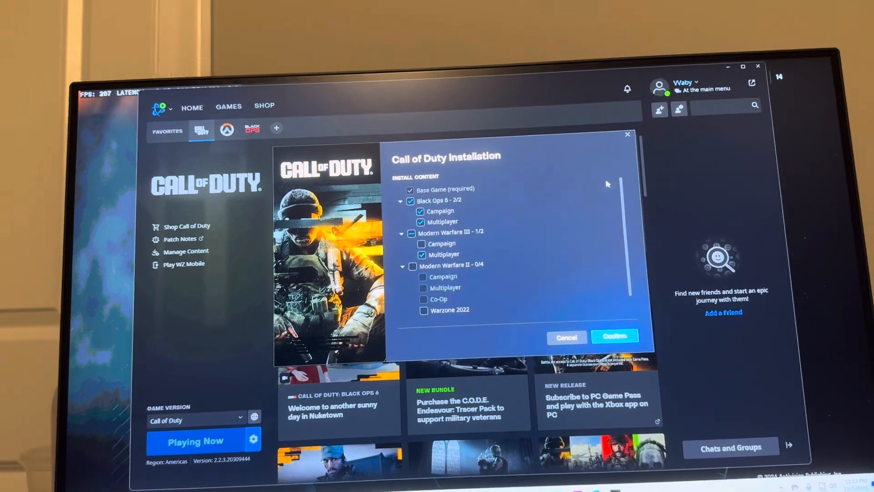